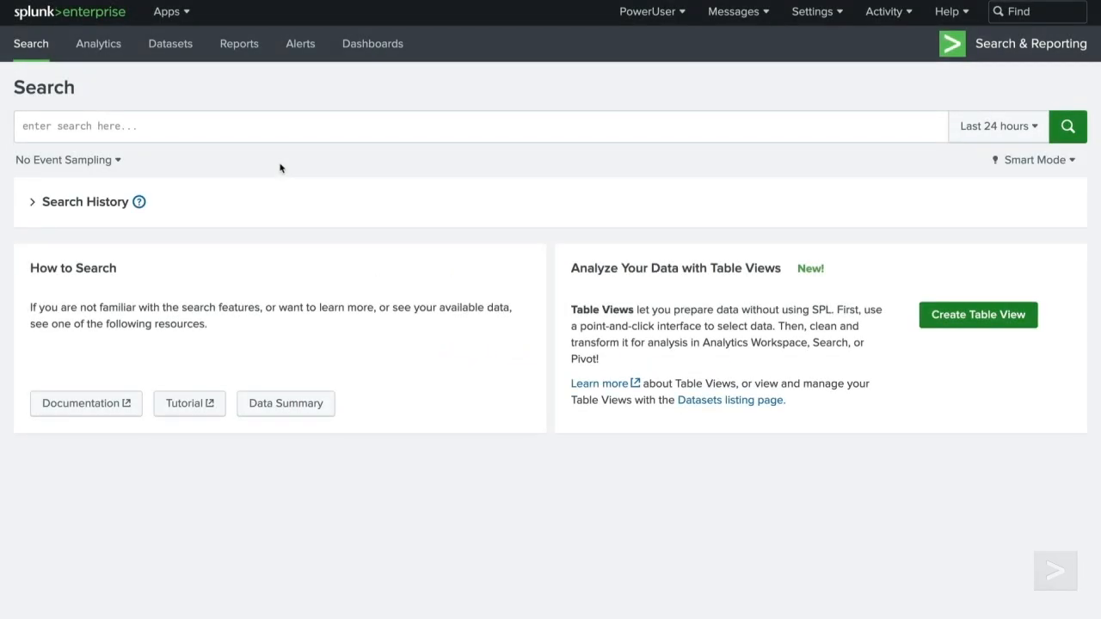
# - Run index=sales vendor_sales search charting sum(price) over product_name by VendorCountry as a table
pyautogui.write('index=sales sourcetype=vendor_sales')
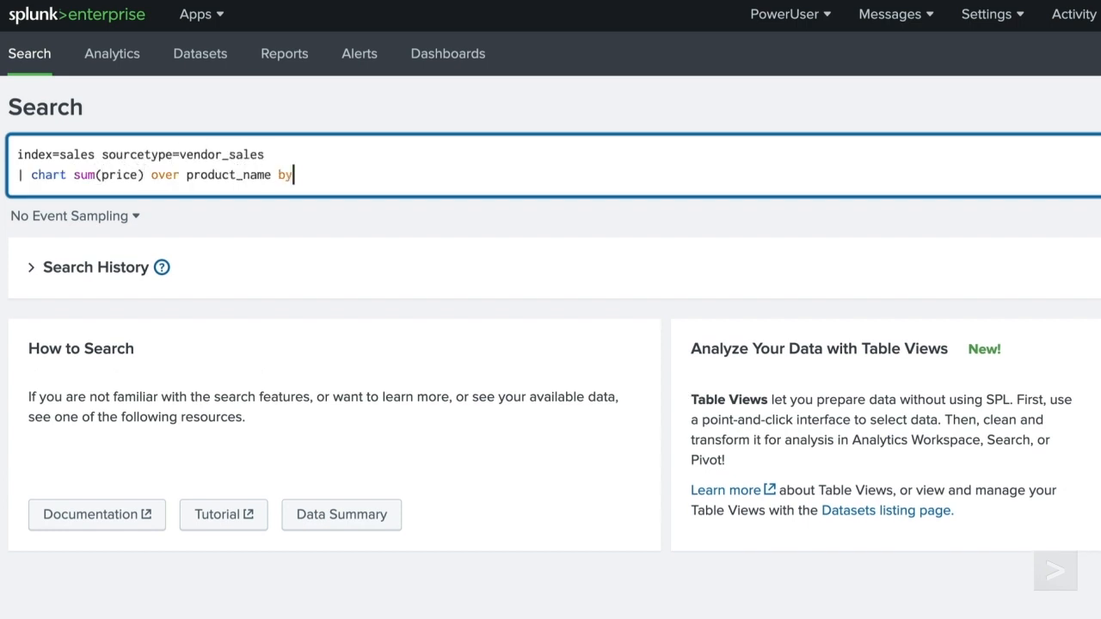
pyautogui.write('VendorCountry')
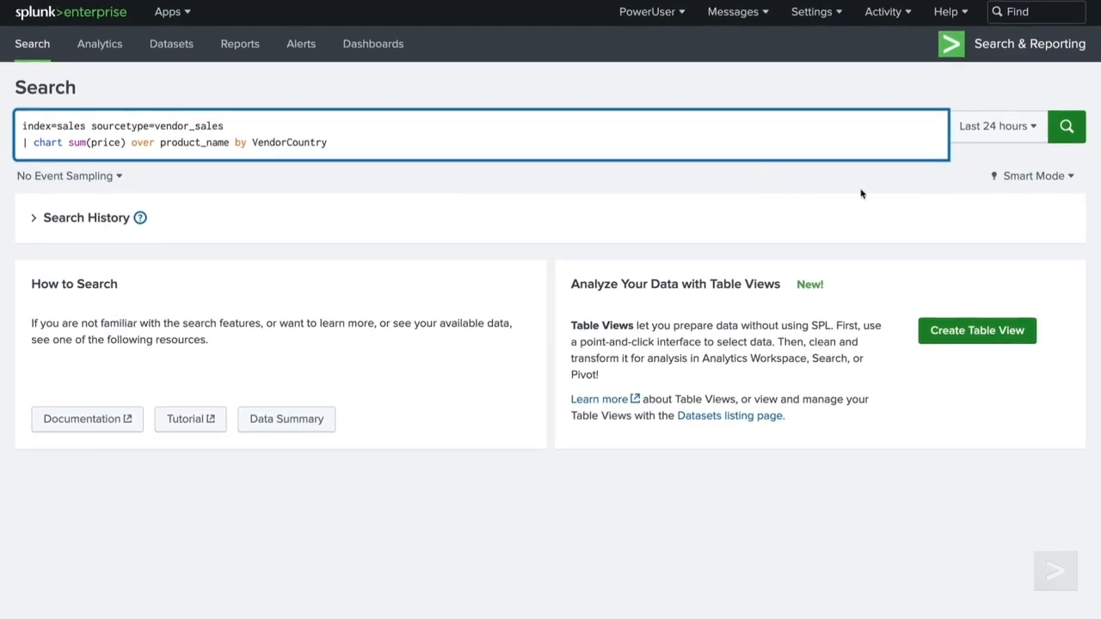
pyautogui.click(1067, 128)
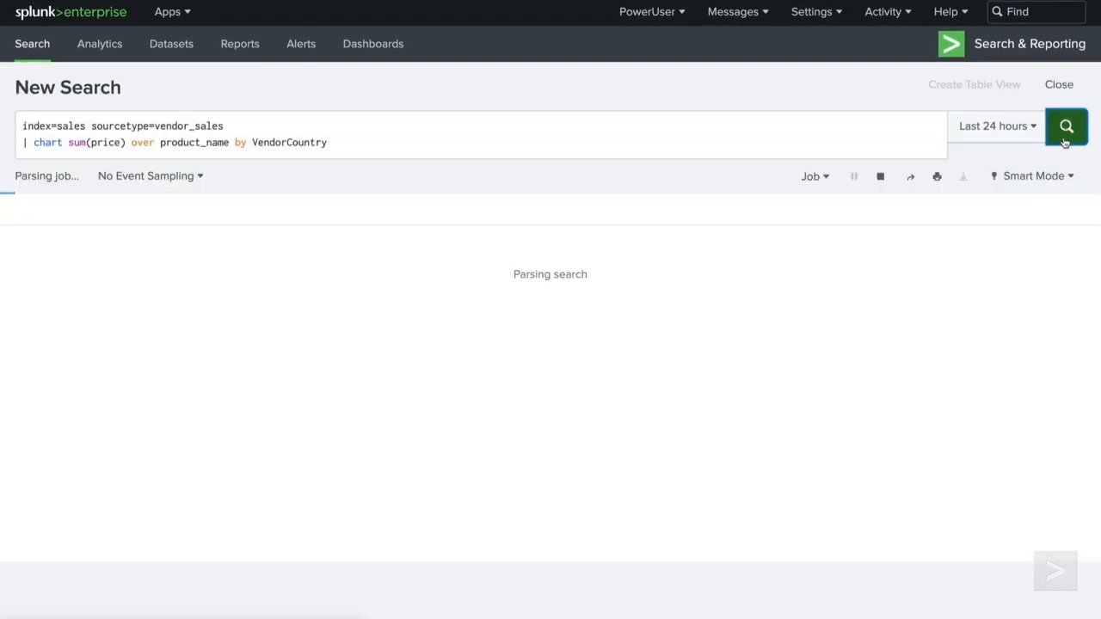
pyautogui.click(1067, 126)
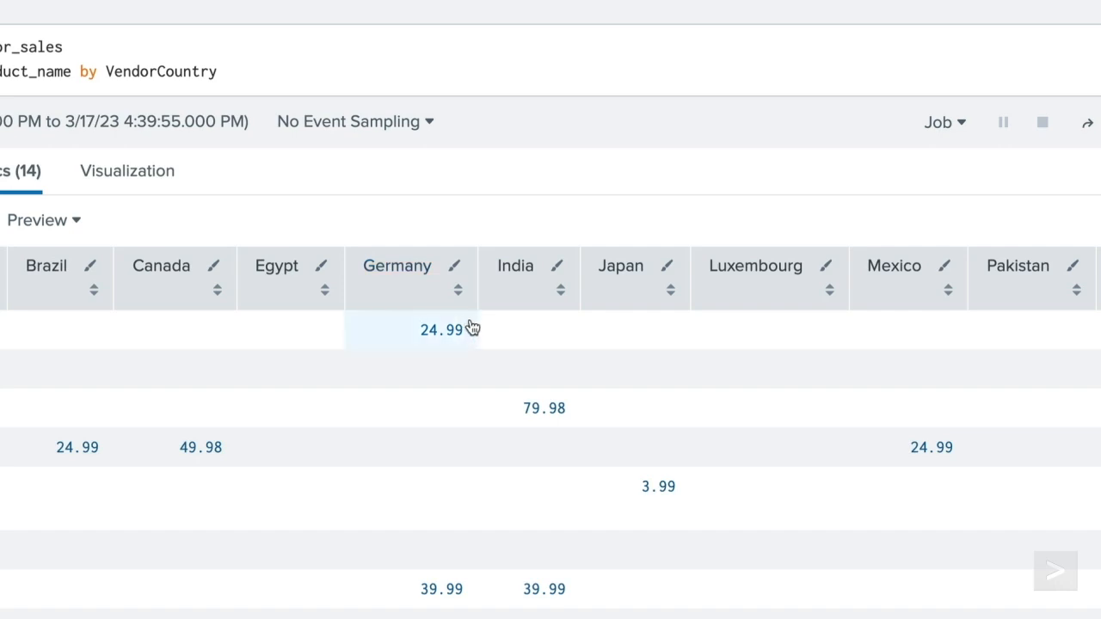
pyautogui.moveTo(469, 353)
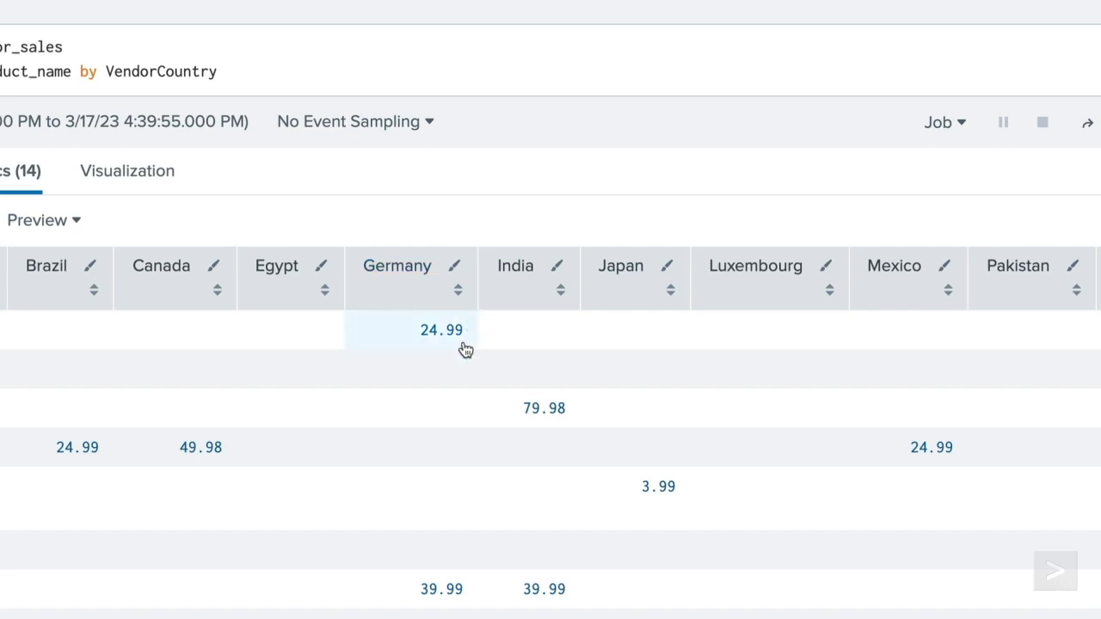
pyautogui.moveTo(464, 478)
pyautogui.write('|')
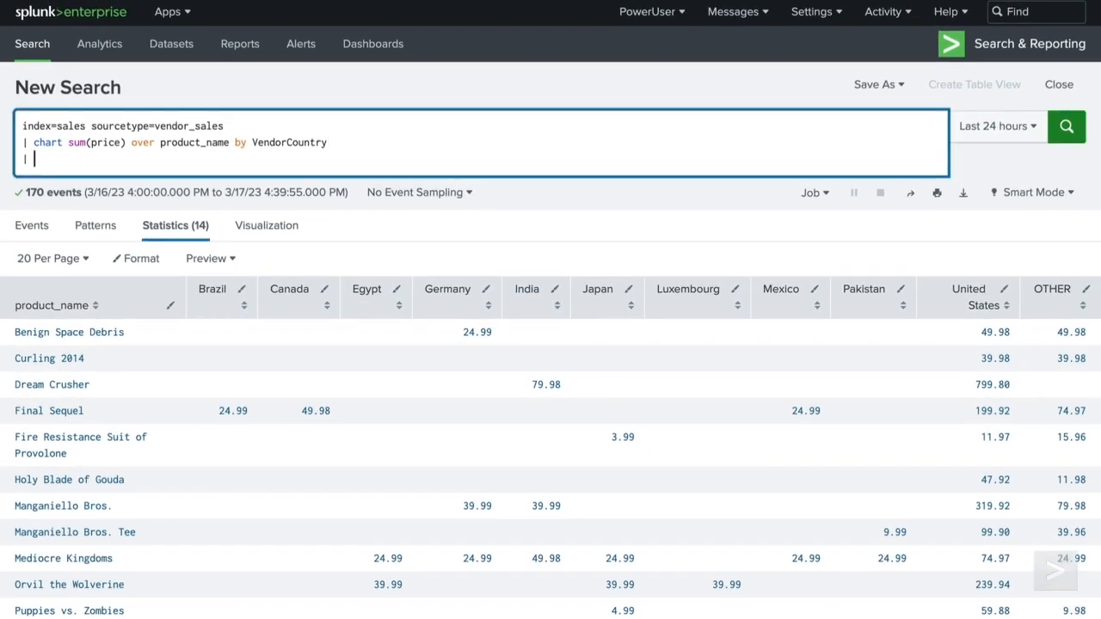
# - Append | filldown and run it, filling empty cells down every country column
pyautogui.write('filldown')
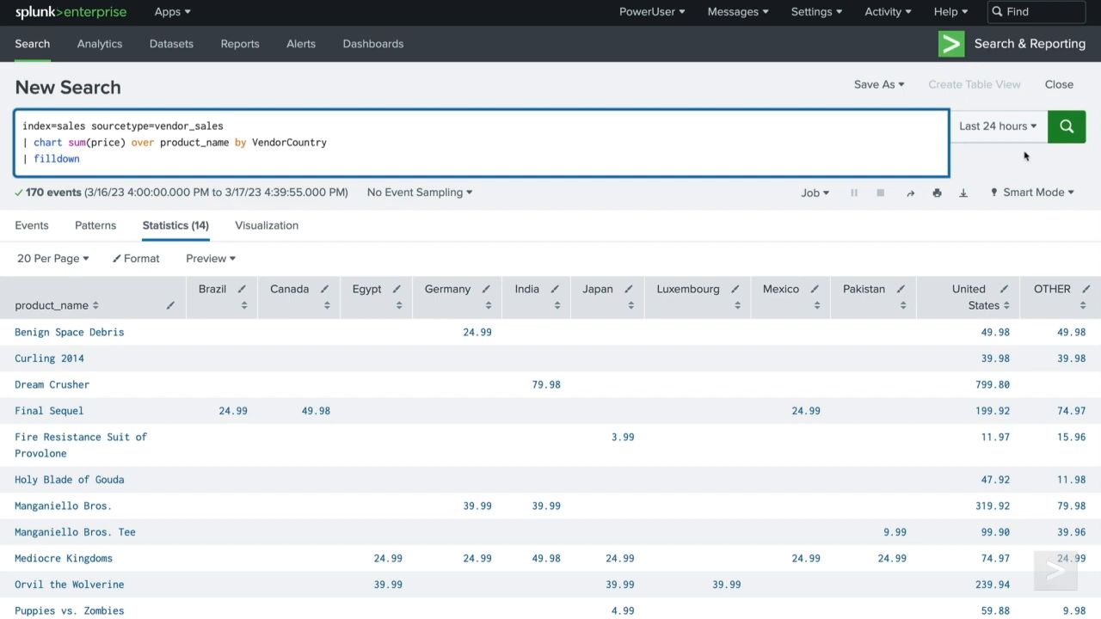
pyautogui.click(1067, 127)
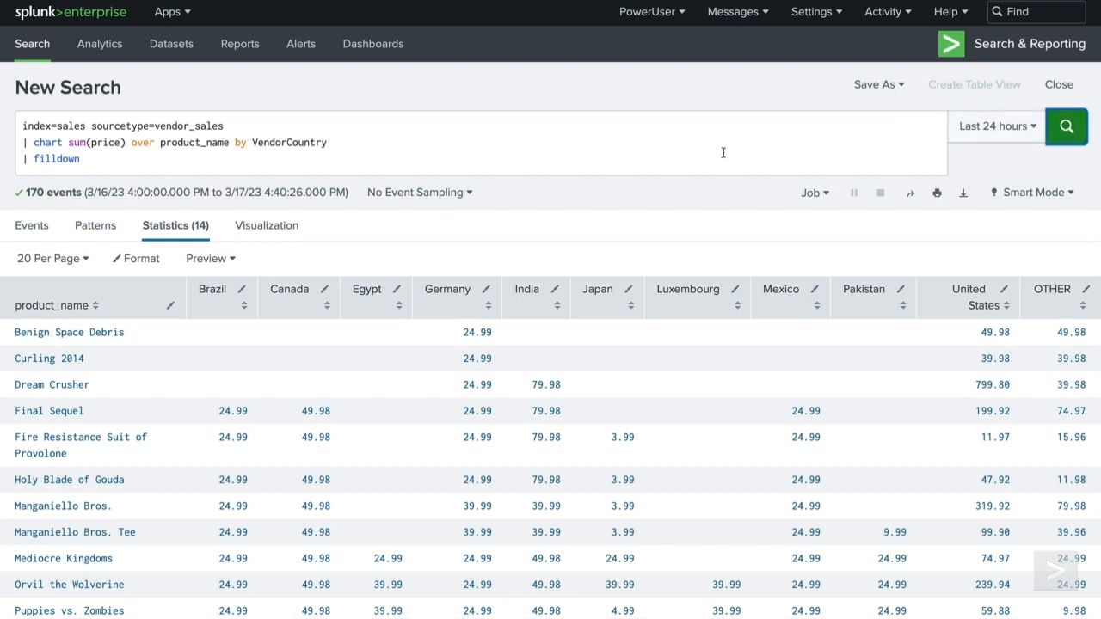
# - Restrict the step to | filldown Germany and rerun so only Germany's blanks fill
pyautogui.click(103, 158)
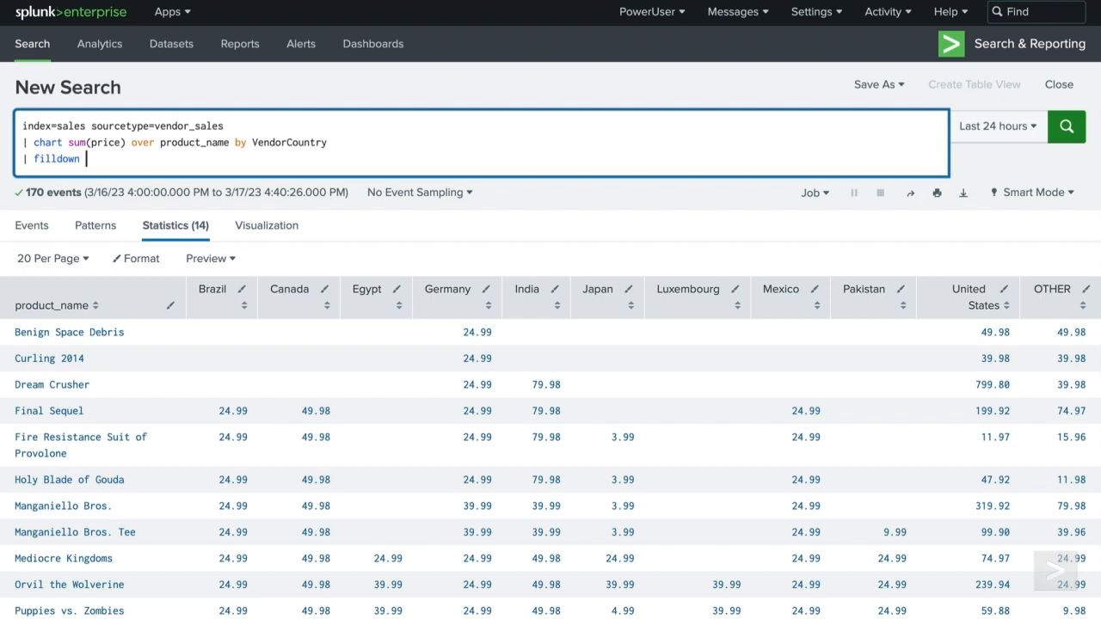
pyautogui.write('Germ')
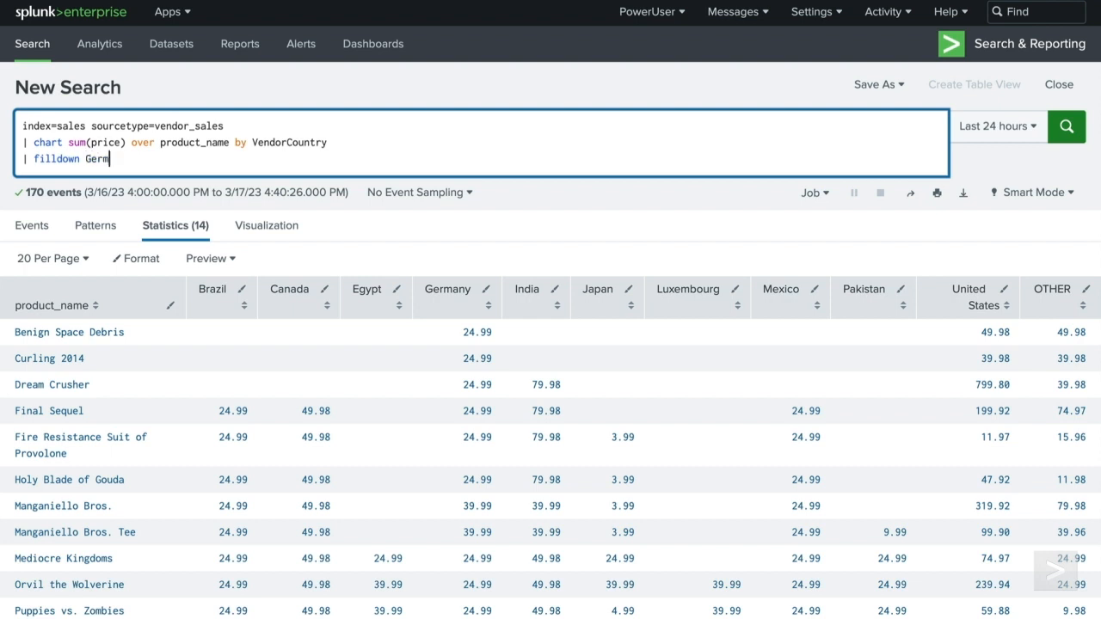
pyautogui.write('any')
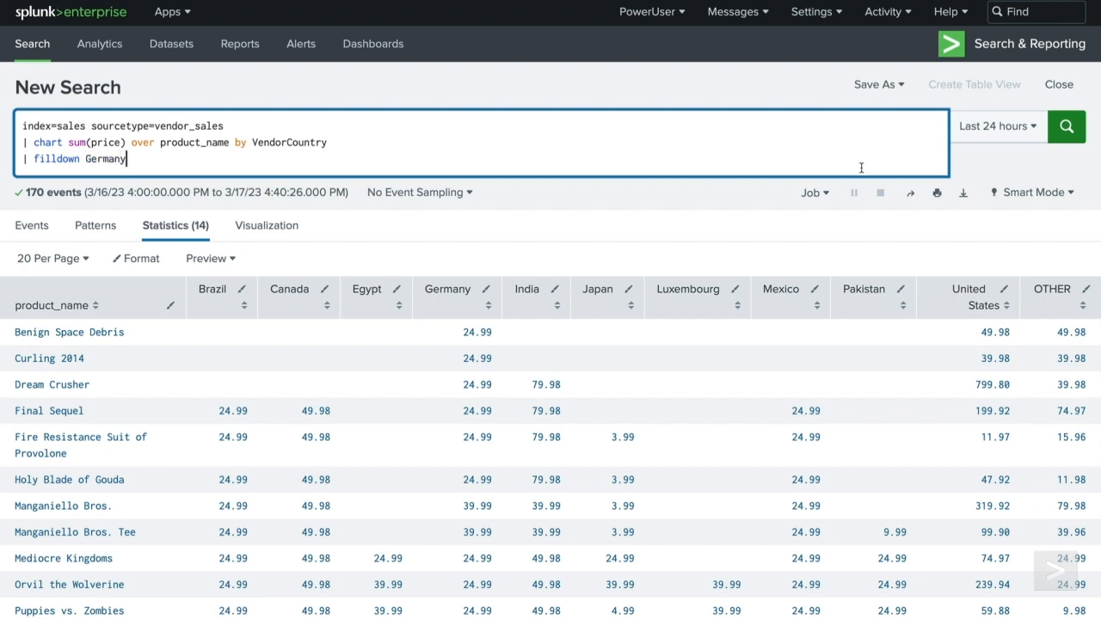
pyautogui.click(1067, 127)
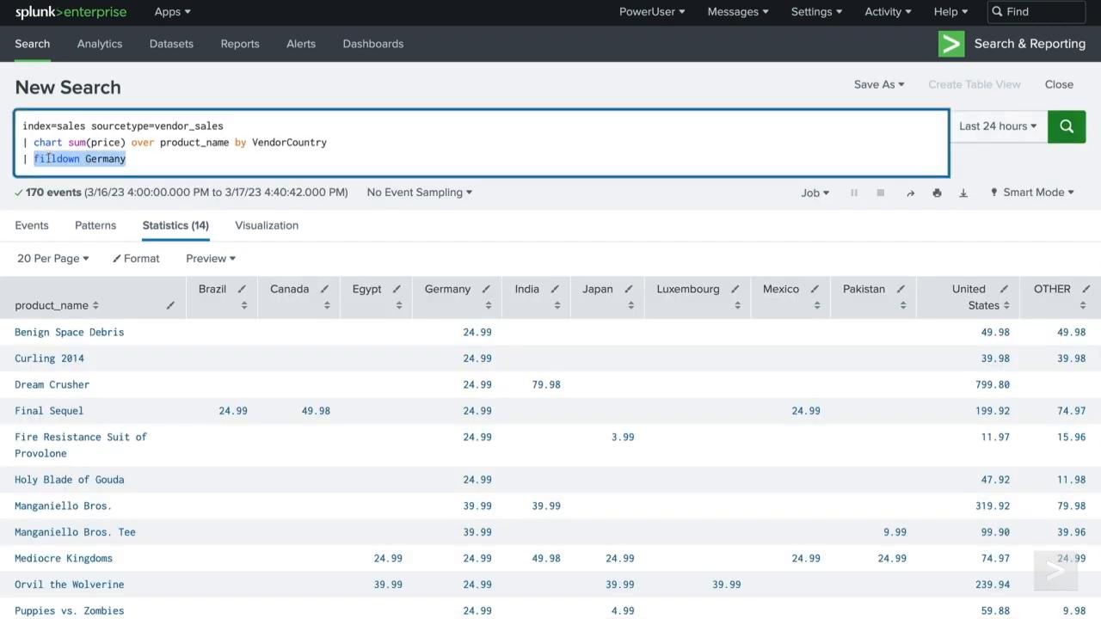
# - Swap filldown for | fillnull and run, zero-filling all empty cells
pyautogui.write('fillnull')
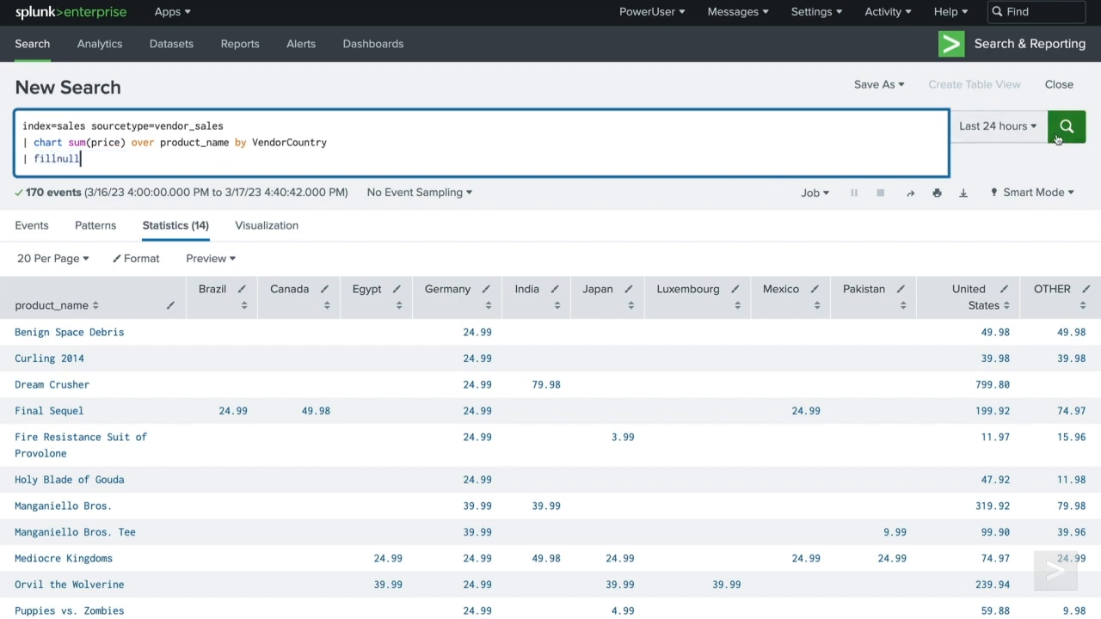
pyautogui.click(1067, 128)
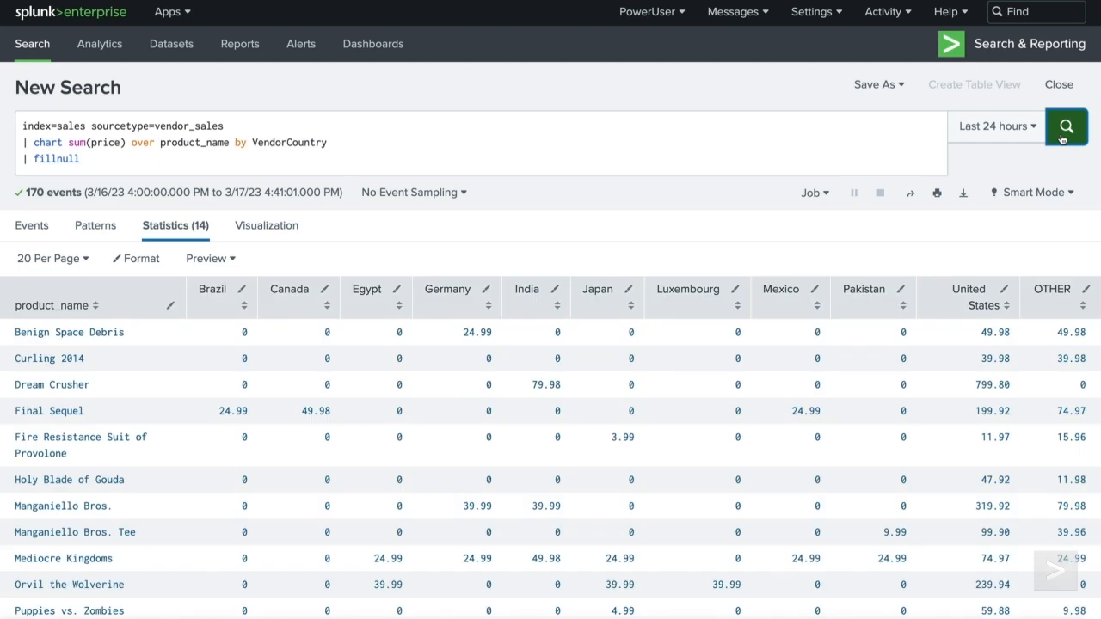
# - Limit it to | fillnull Germany and rerun so only Germany's blanks become 0
pyautogui.click(524, 169)
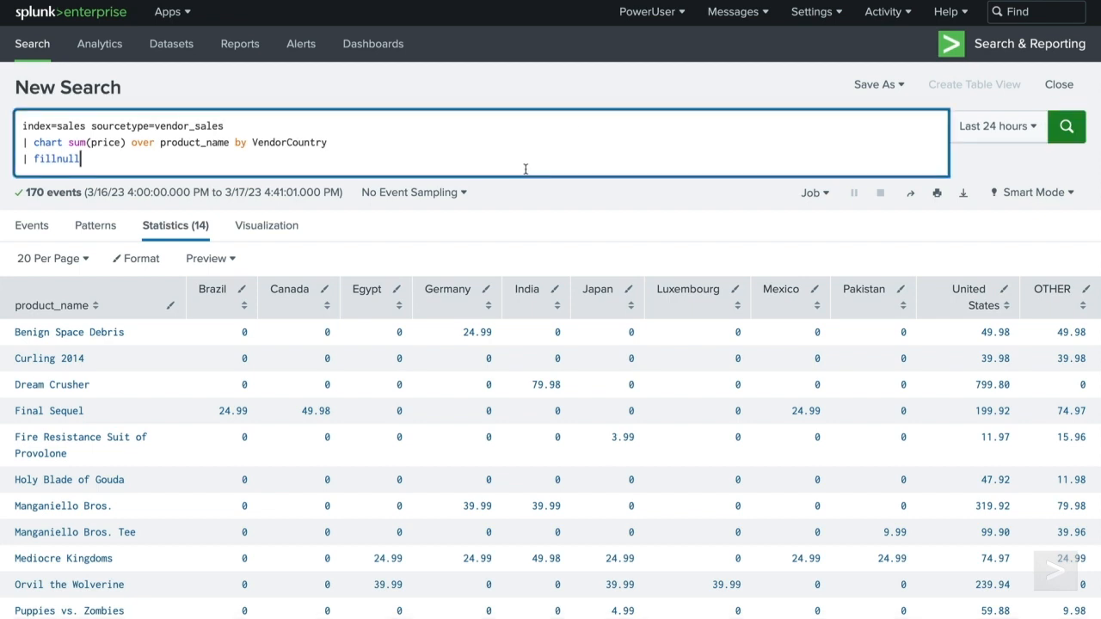
pyautogui.write('Germany')
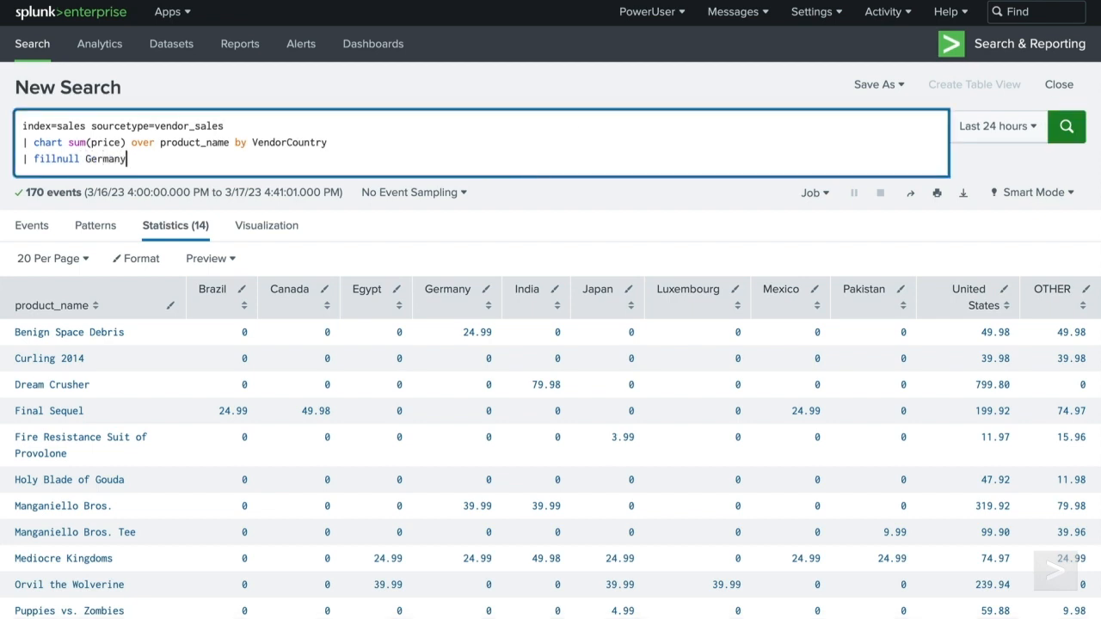
pyautogui.click(1067, 127)
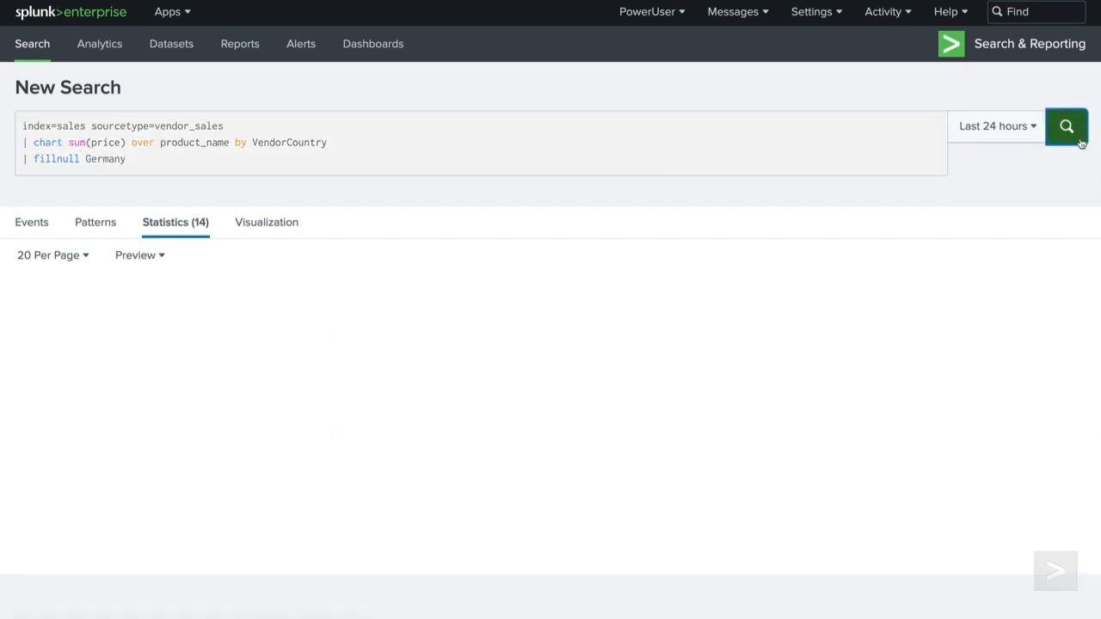
pyautogui.click(1067, 126)
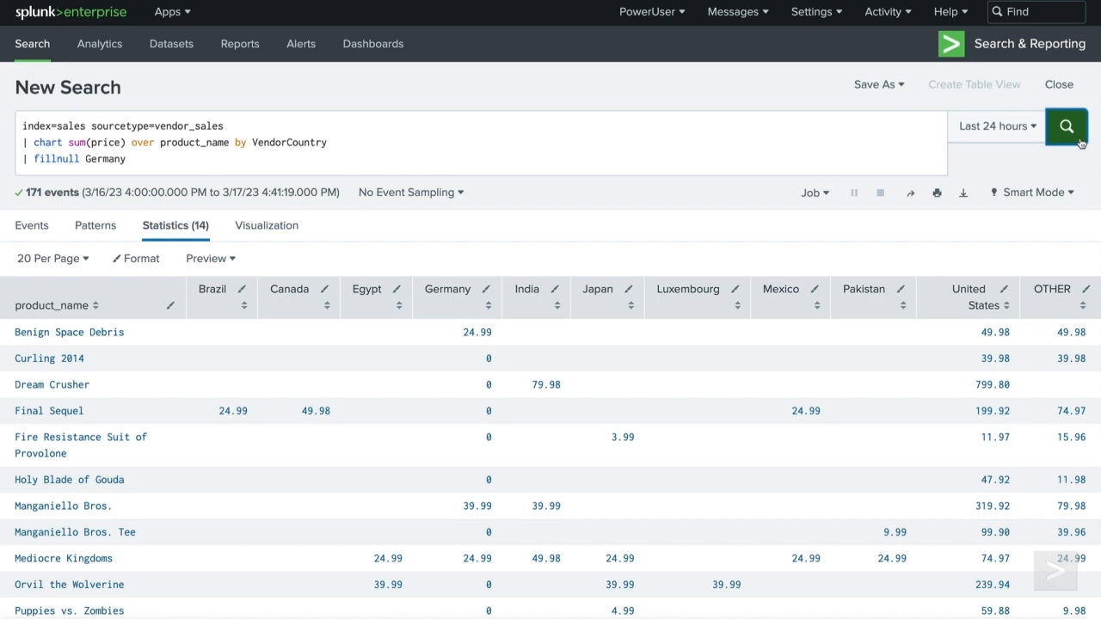
pyautogui.click(774, 162)
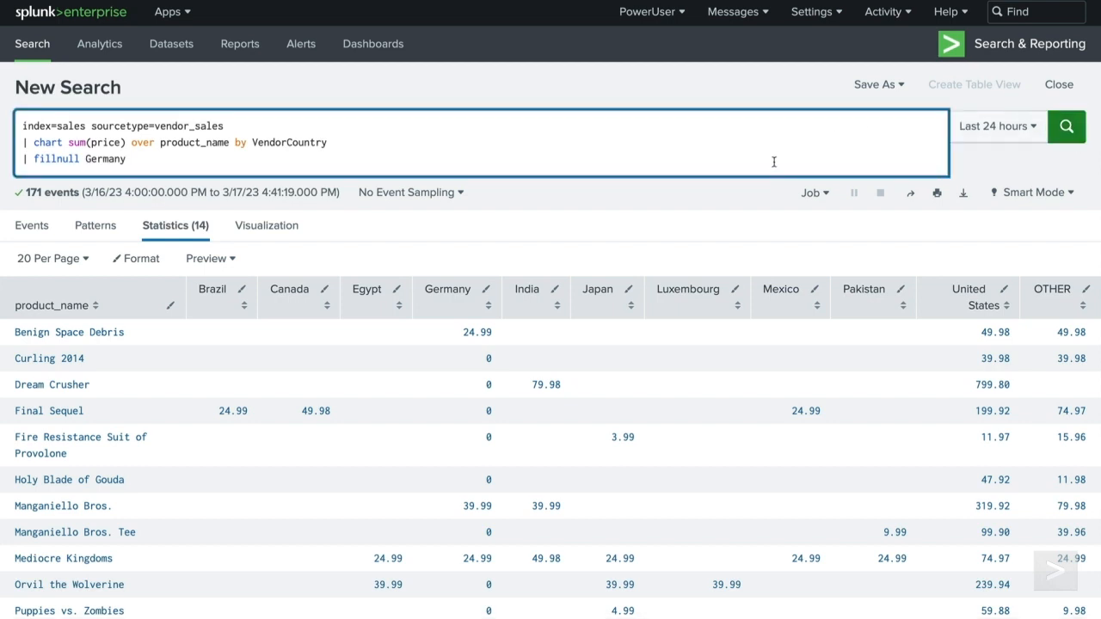
# - Add value=NULL to fillnull Germany and run, showing NULL in its empty cells
pyautogui.write('value=')
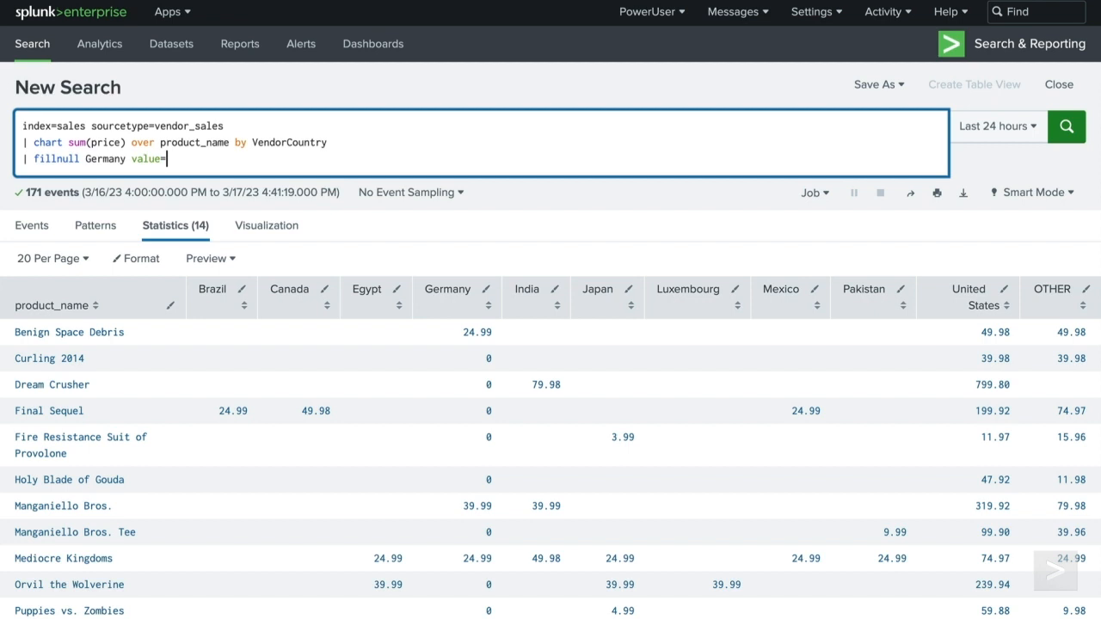
pyautogui.write('NULL')
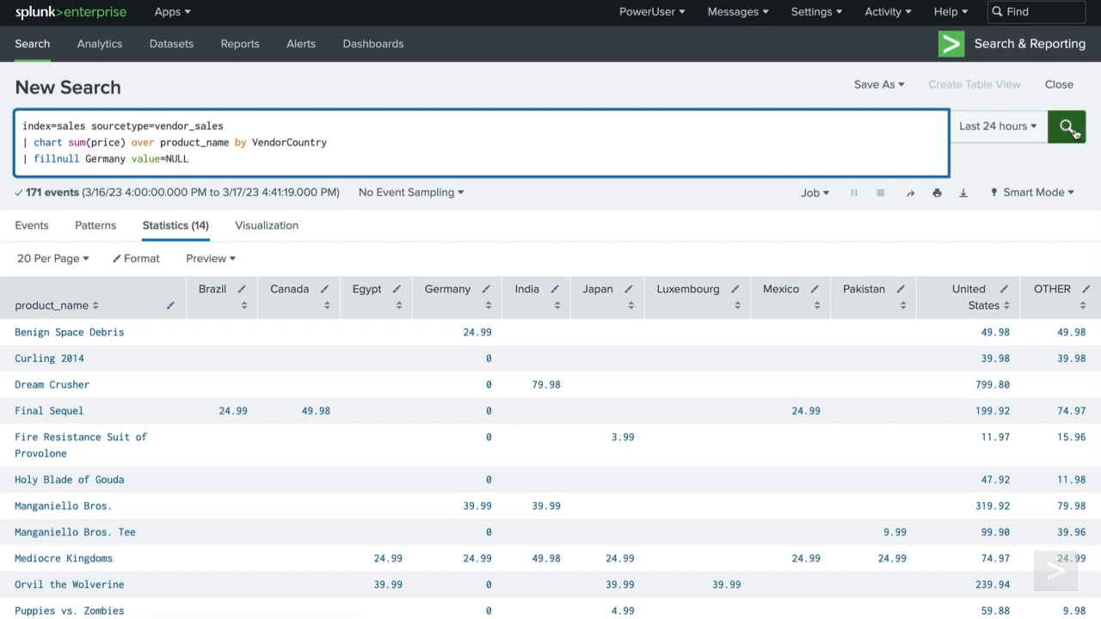
pyautogui.click(1067, 128)
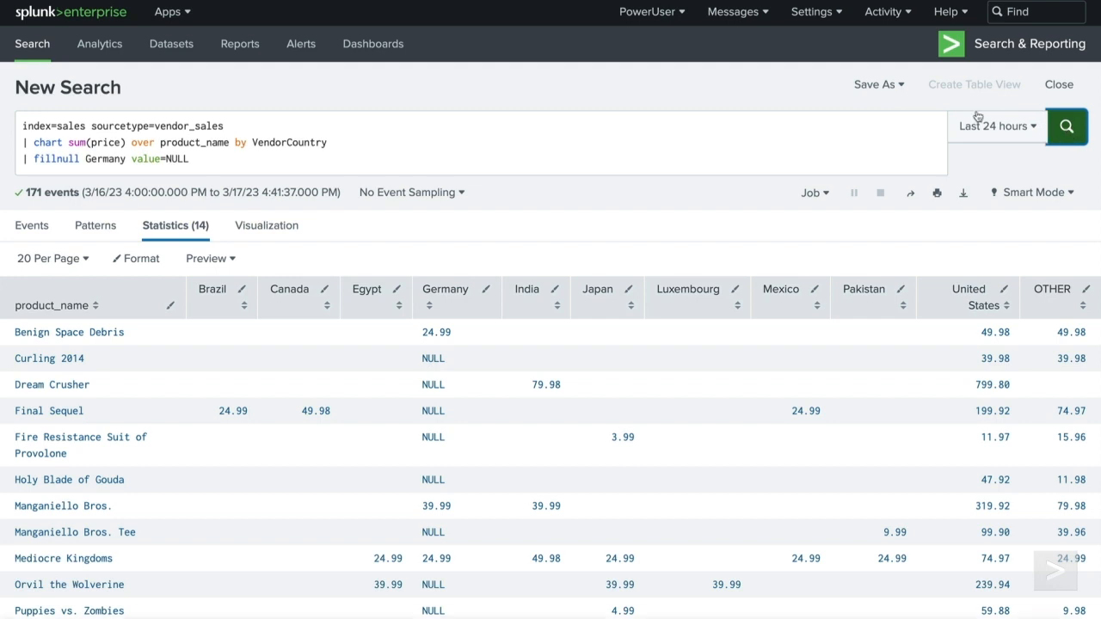
# - Change the placeholder to value="is NULL" and rerun the search
pyautogui.click(481, 163)
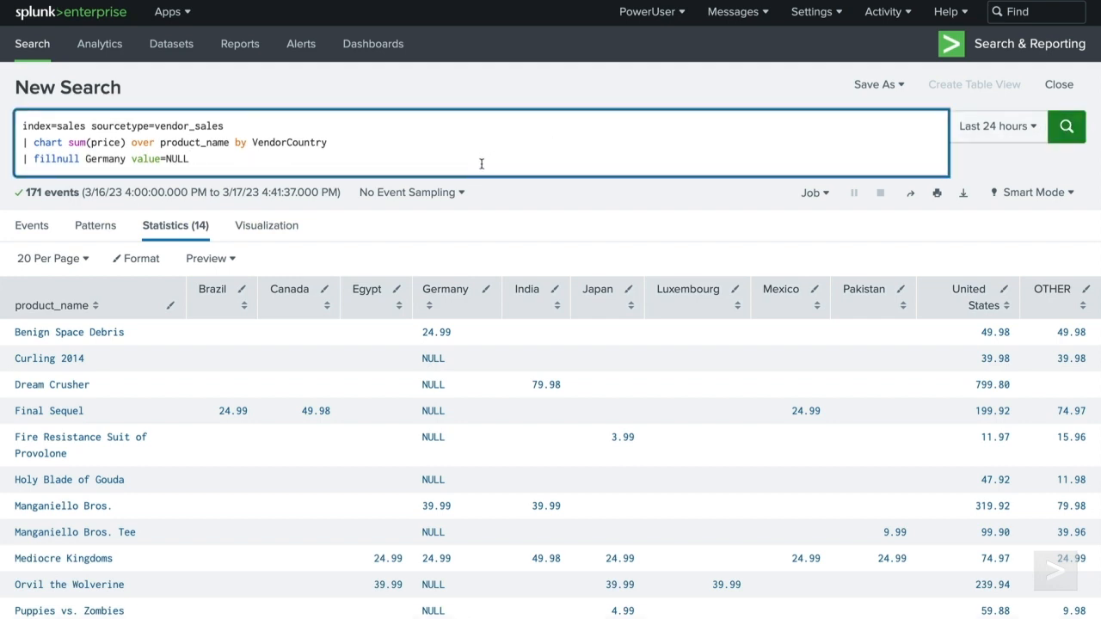
pyautogui.write('"is')
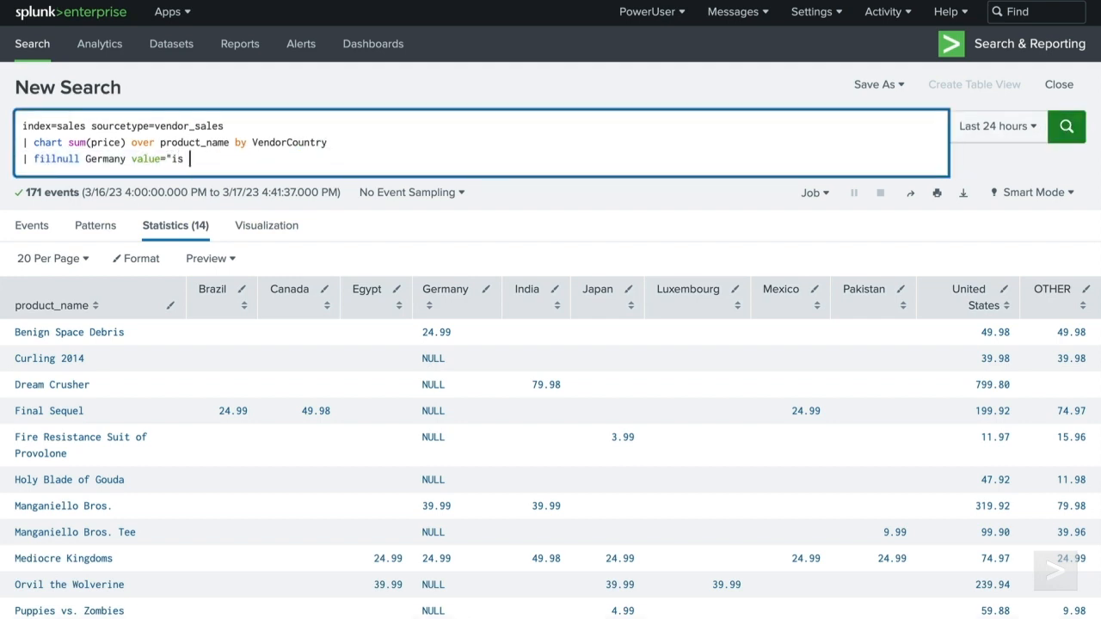
pyautogui.write('NULL"')
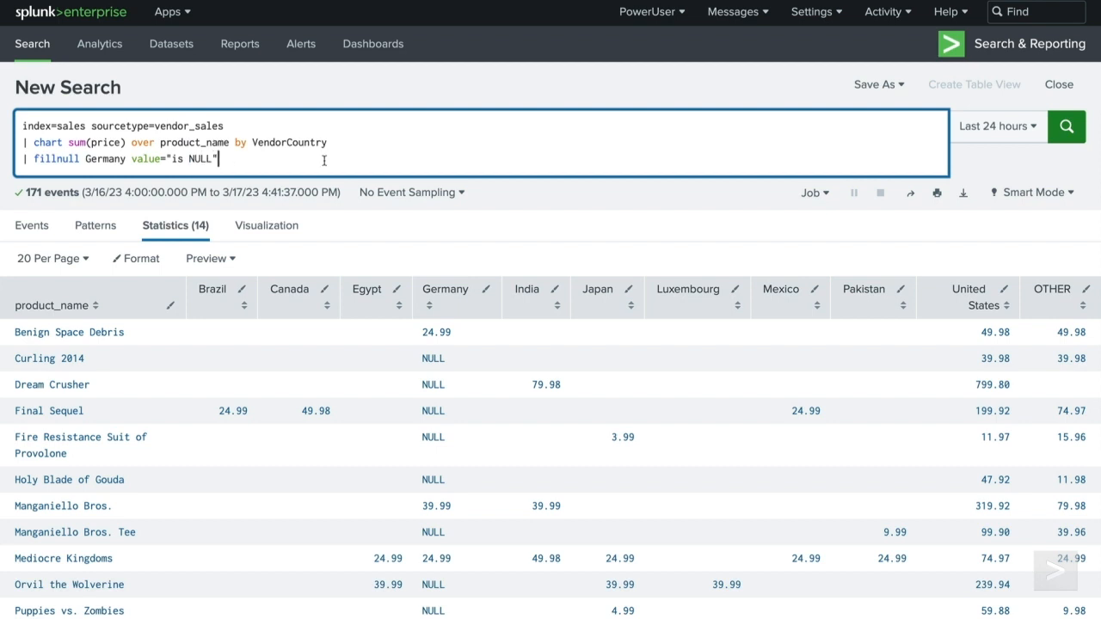
pyautogui.click(1067, 128)
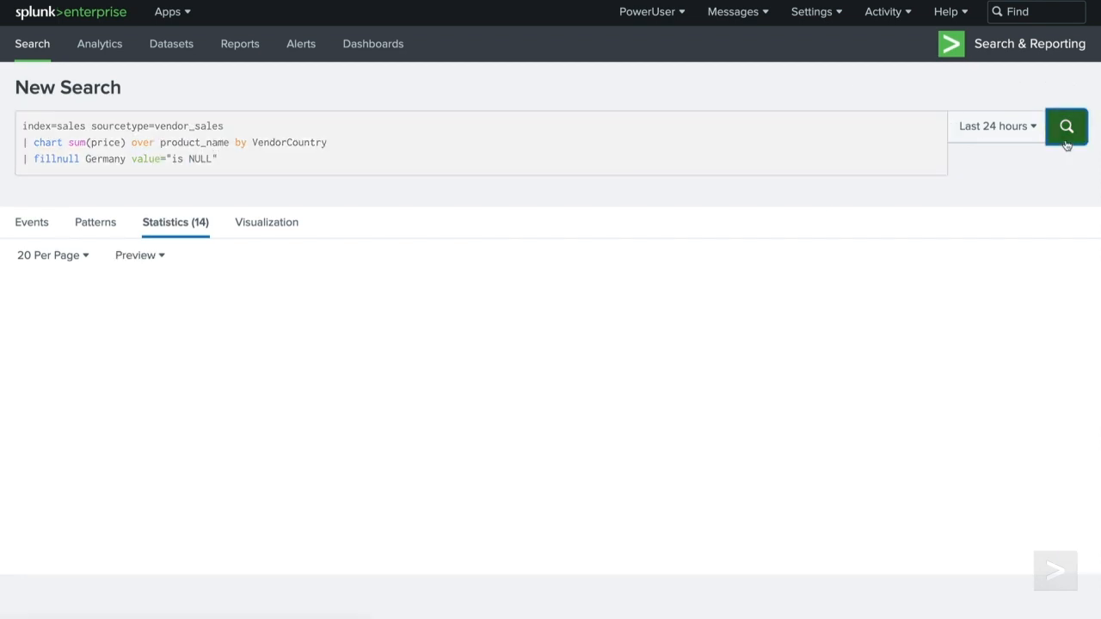
pyautogui.click(1067, 126)
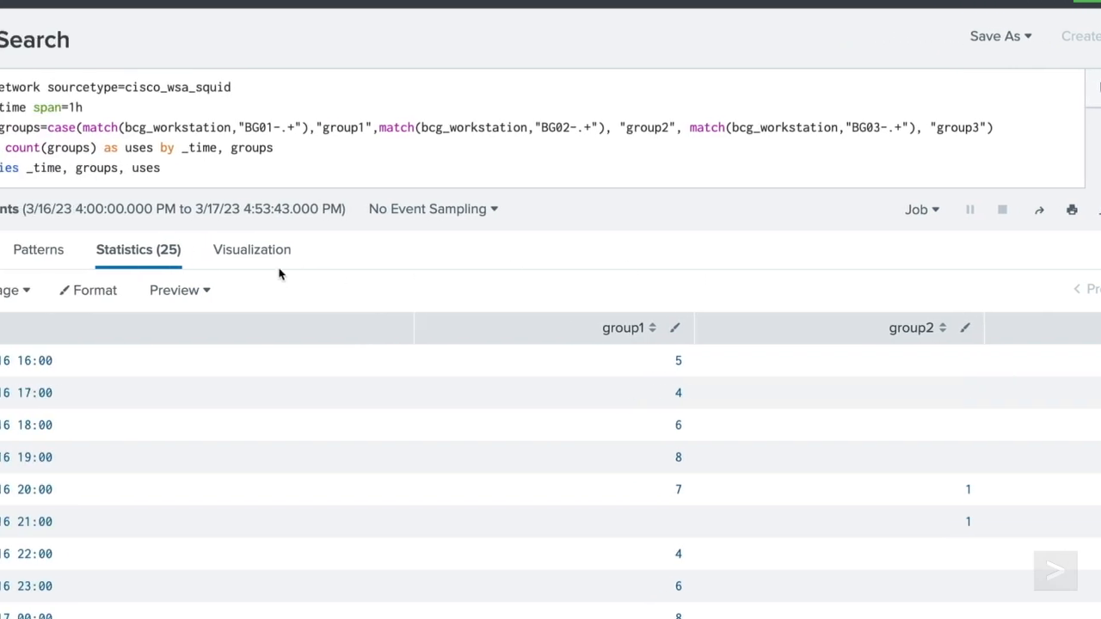
# - View the proxy group usage as a line chart and rerun with | fillnull for continuous lines
pyautogui.click(251, 250)
pyautogui.write('| fillnull')
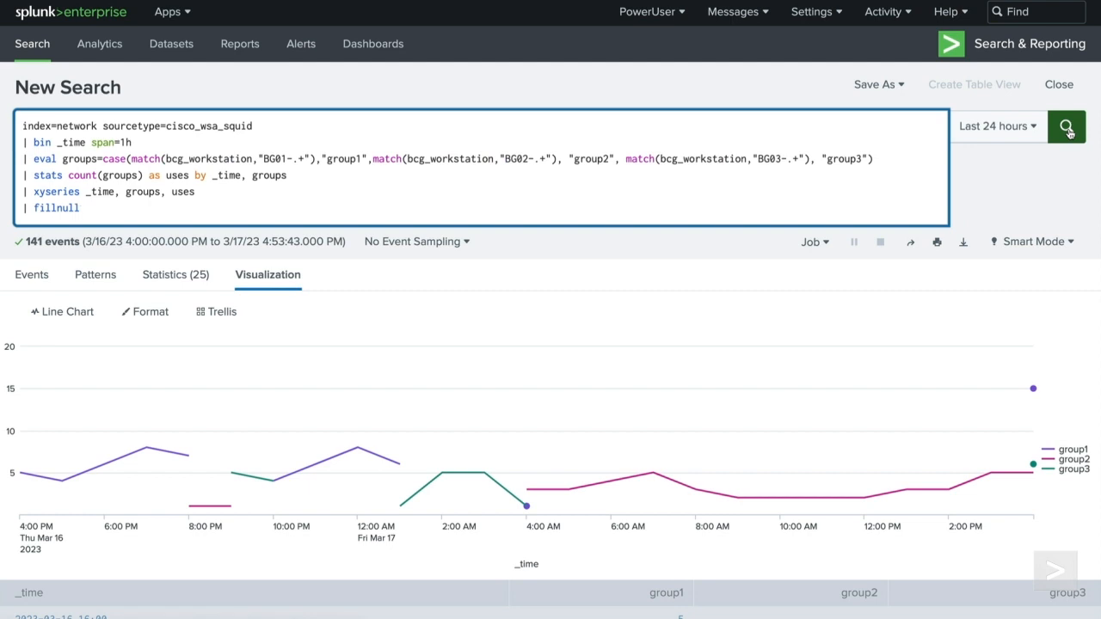
pyautogui.click(1067, 127)
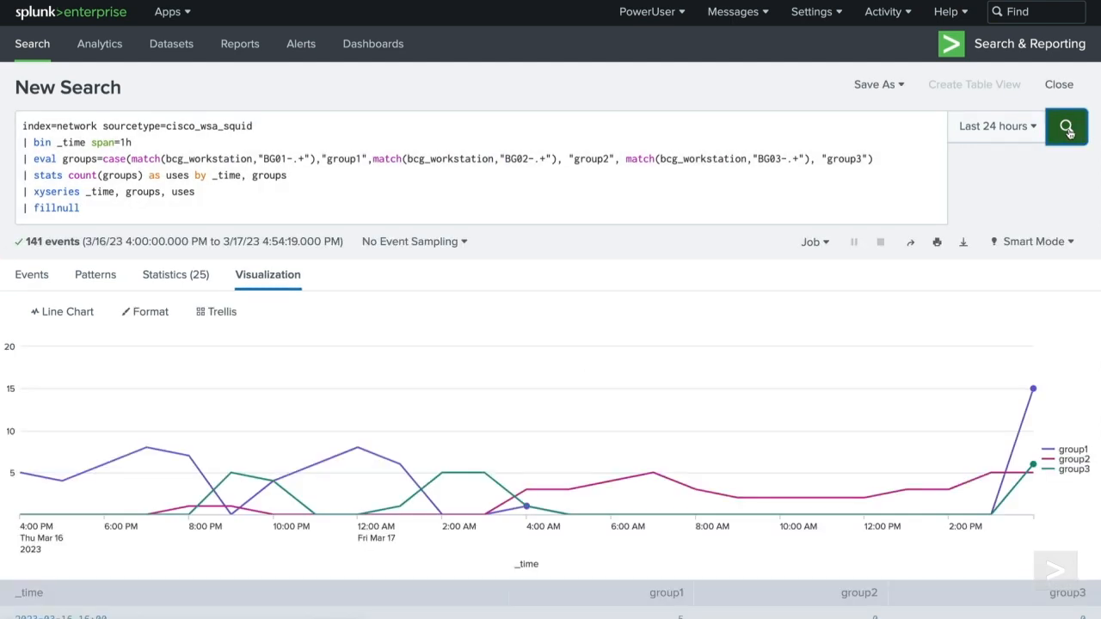